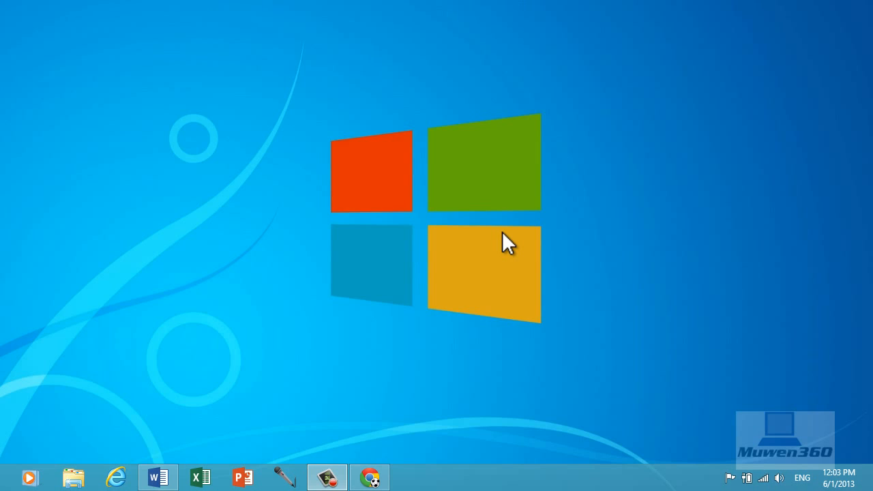
mouse_move(458, 162)
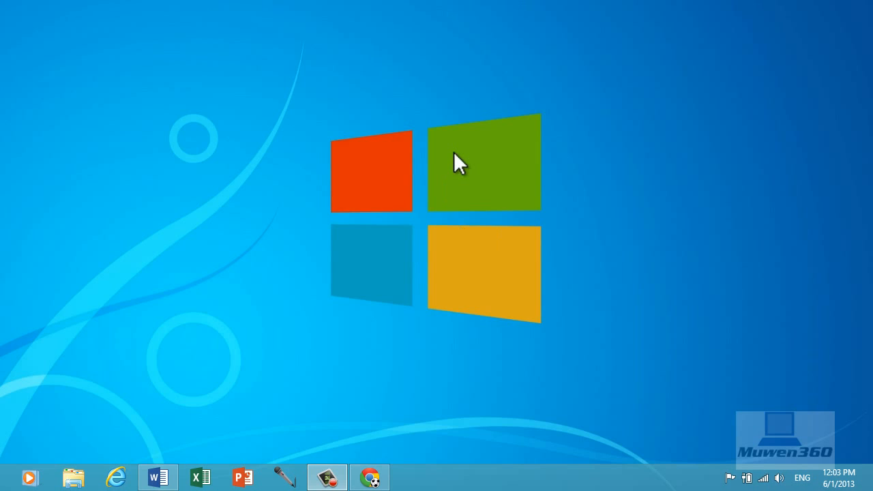
mouse_move(194, 474)
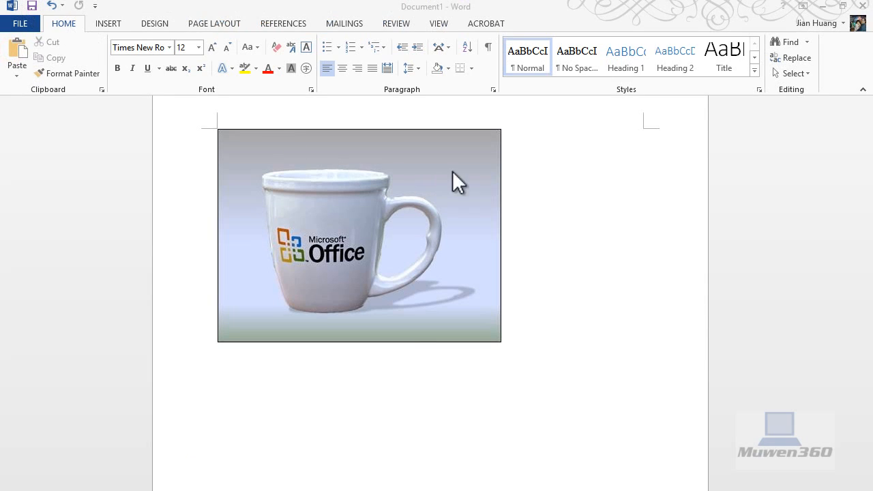
Step: Select the mug photo and start Remove Background from the Picture Tools Format tab
click(358, 235)
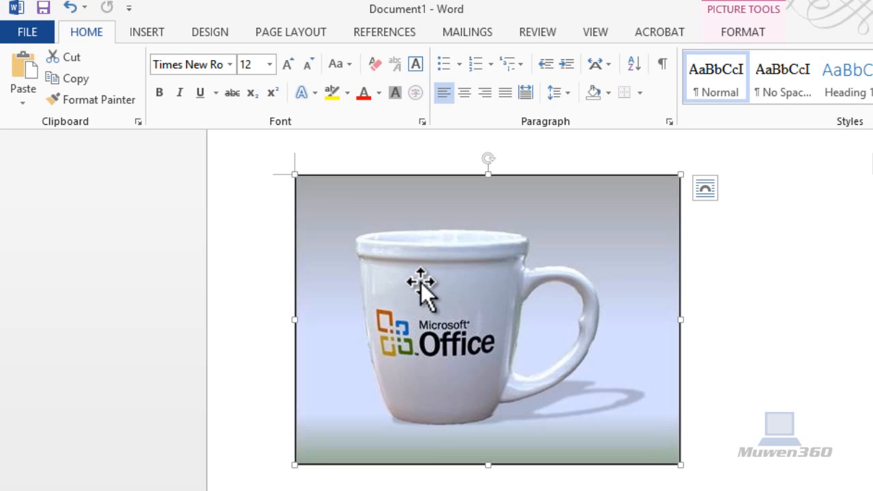
mouse_move(751, 27)
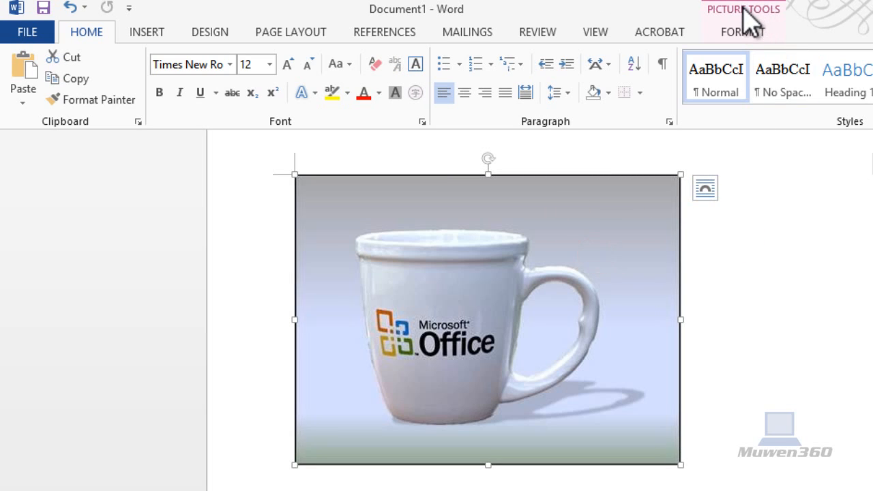
mouse_move(744, 24)
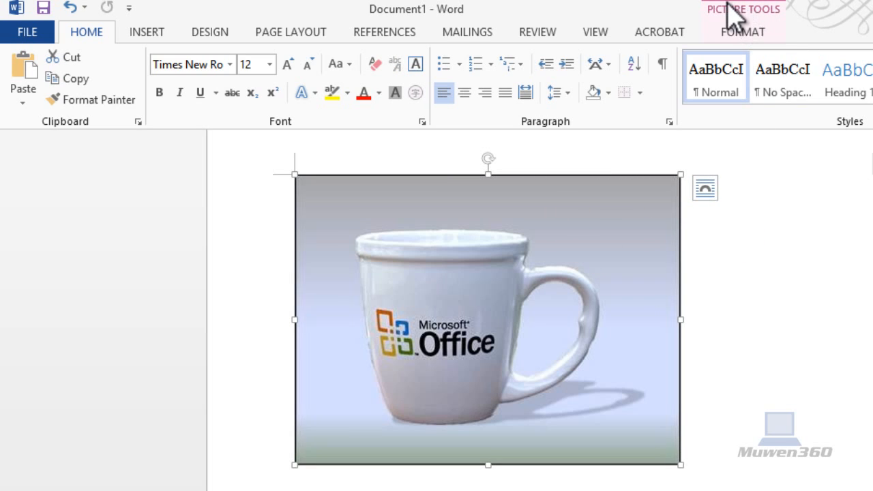
click(743, 32)
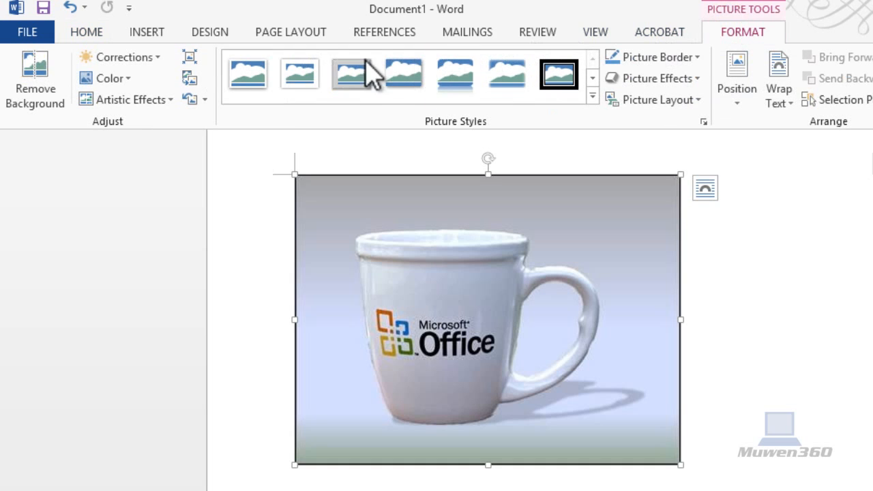
mouse_move(34, 89)
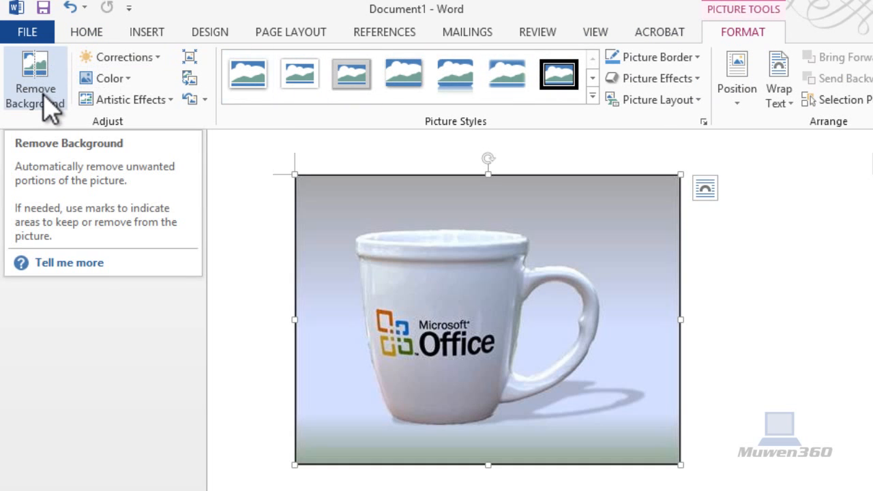
click(34, 78)
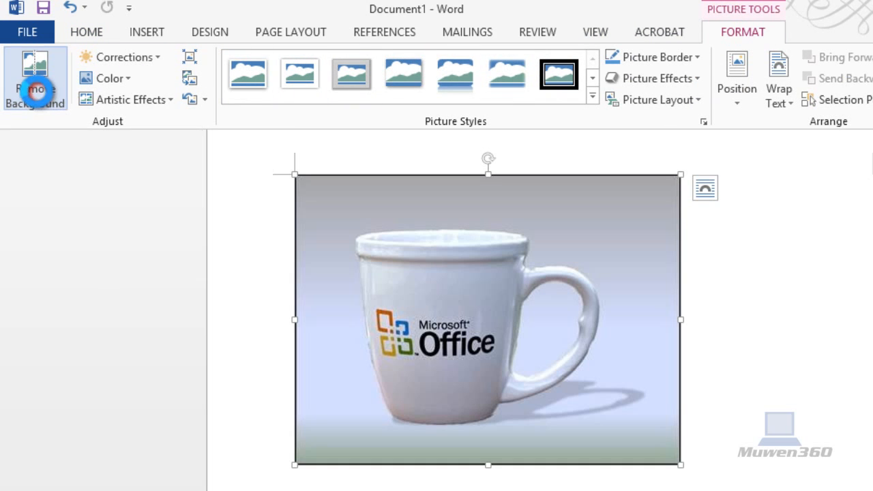
Step: Start Remove Background on the mug photo so its gray background is marked for removal
click(35, 78)
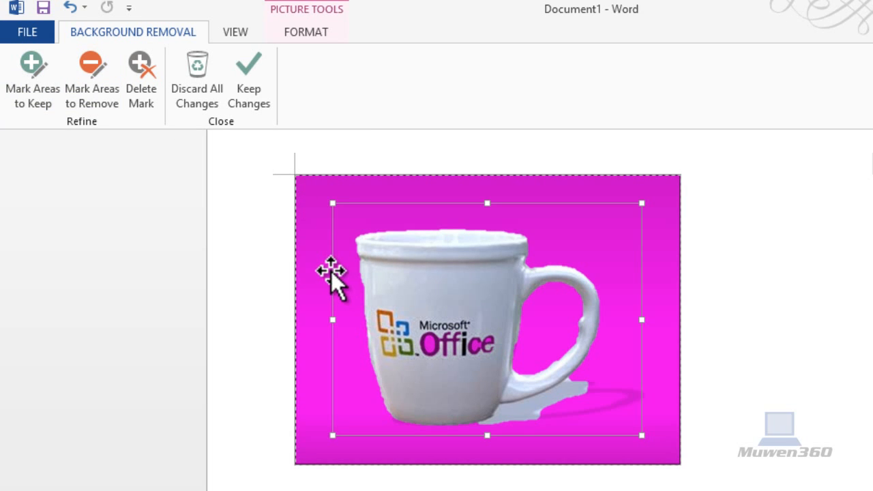
mouse_move(359, 290)
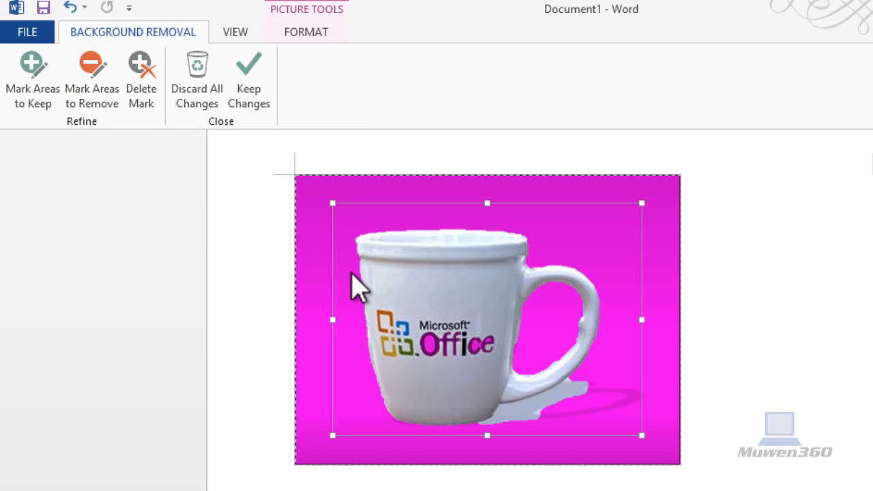
mouse_move(443, 209)
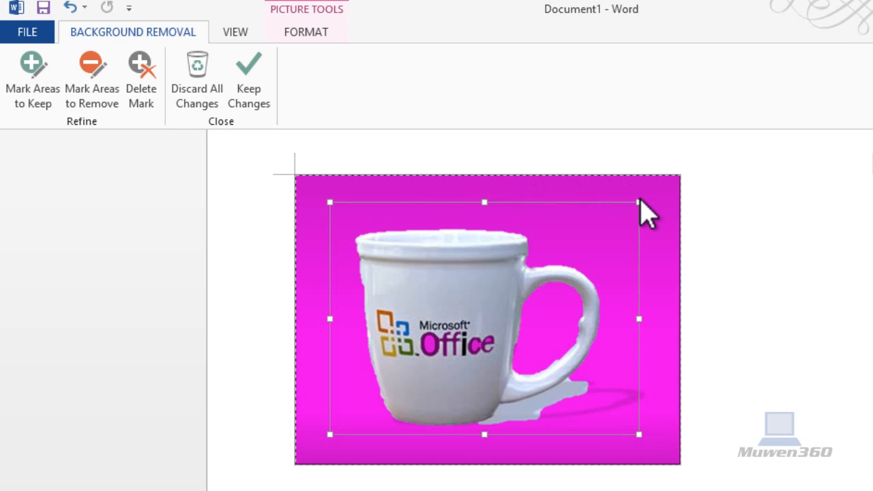
mouse_move(638, 203)
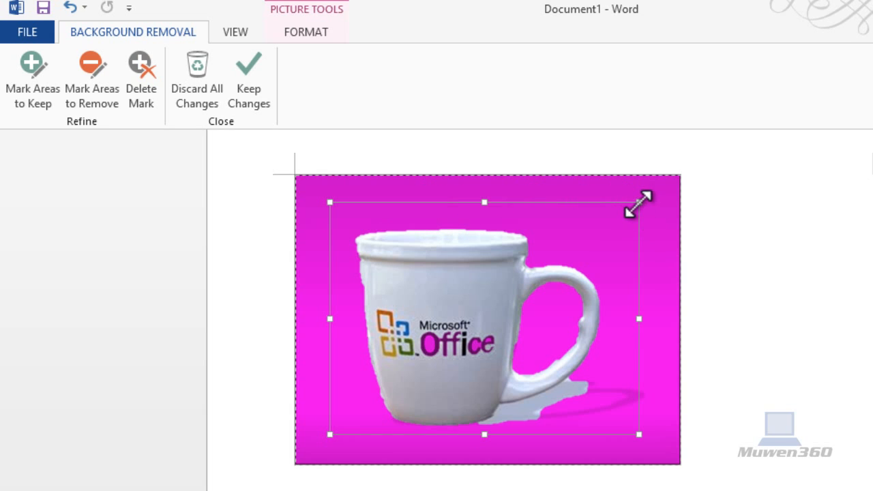
mouse_move(641, 222)
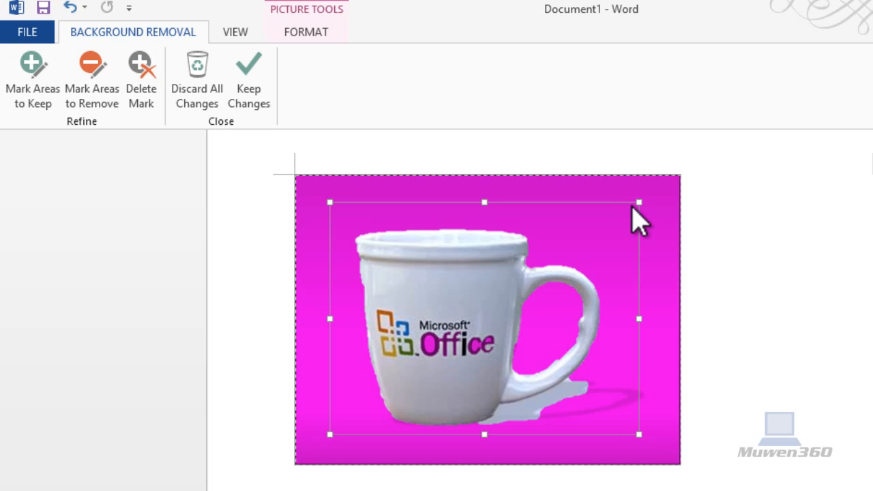
mouse_move(638, 225)
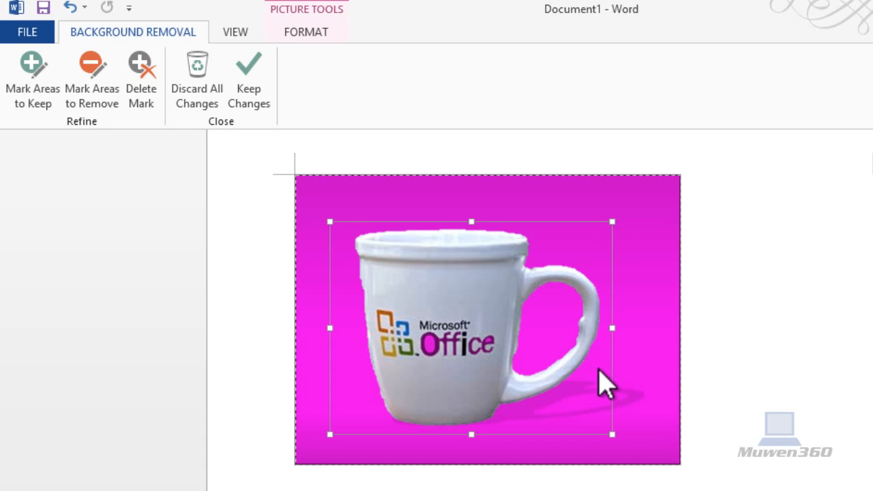
mouse_move(348, 321)
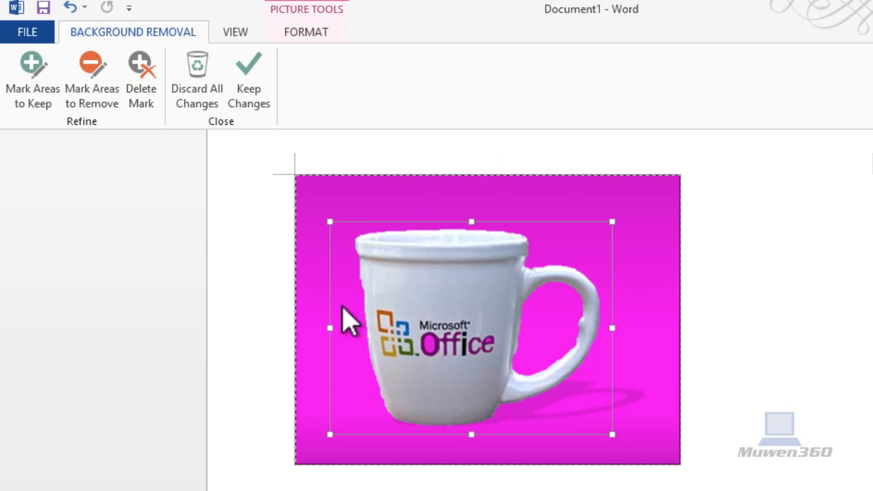
mouse_move(658, 321)
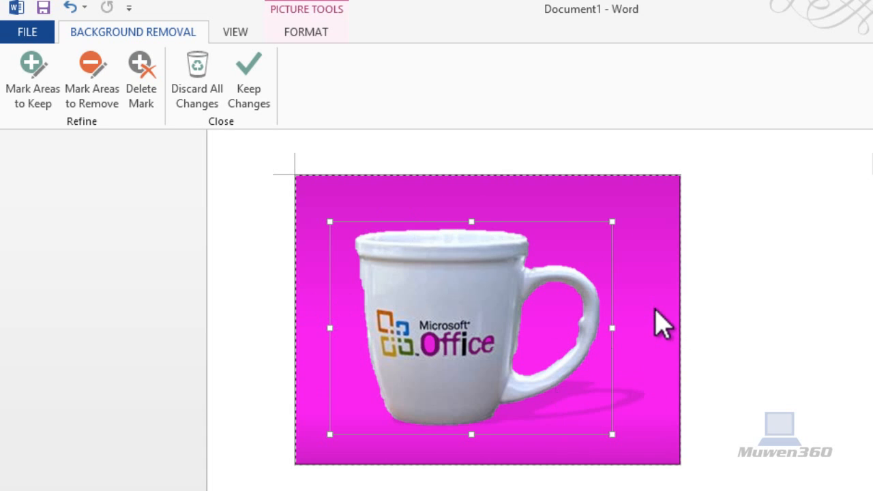
mouse_move(638, 379)
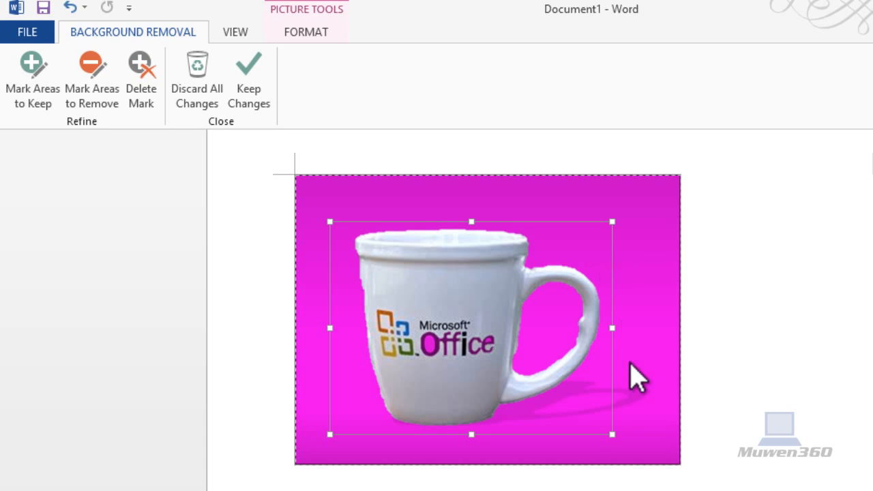
mouse_move(696, 348)
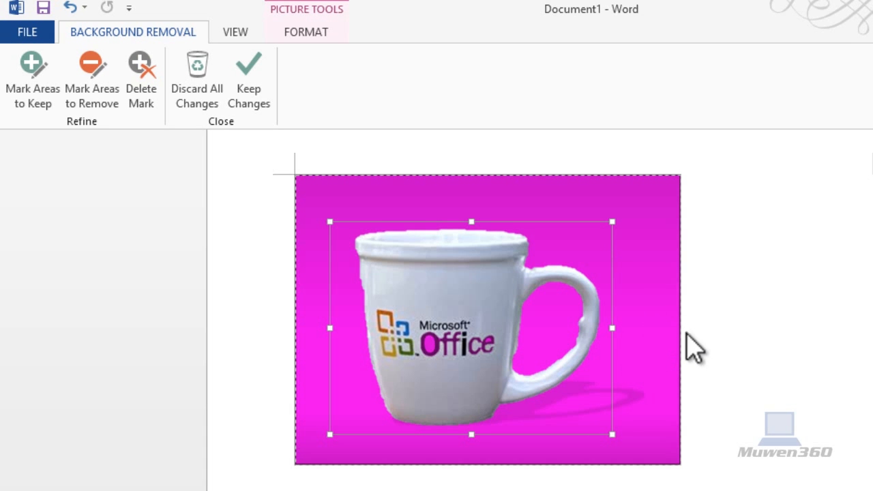
mouse_move(451, 365)
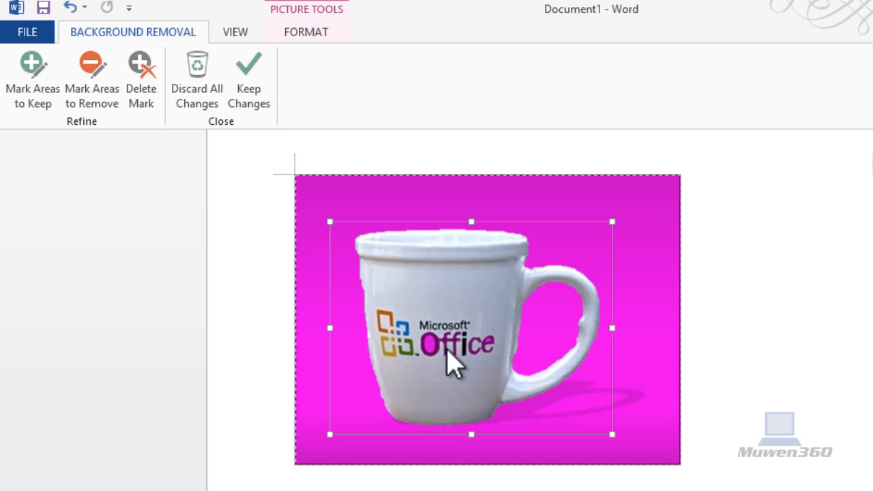
mouse_move(446, 358)
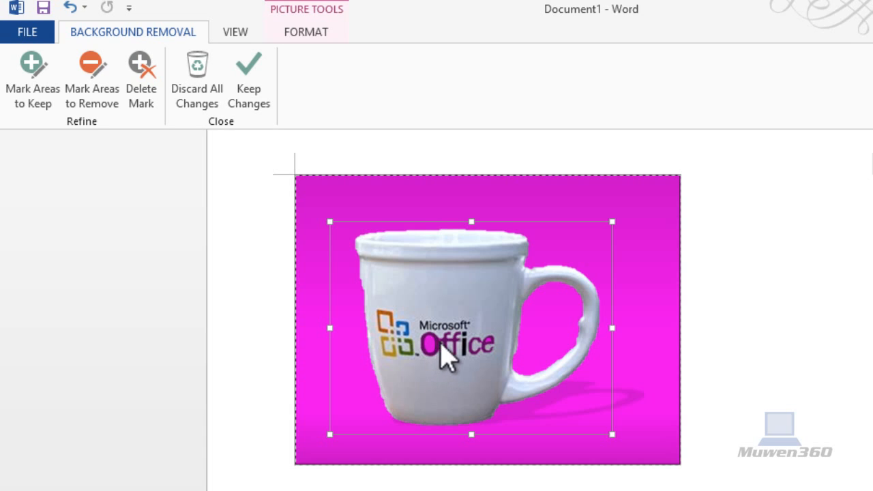
mouse_move(440, 355)
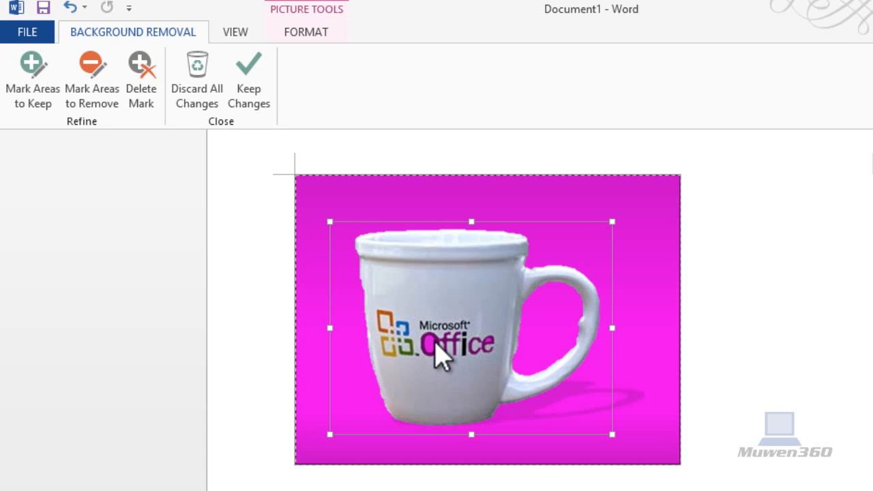
mouse_move(443, 372)
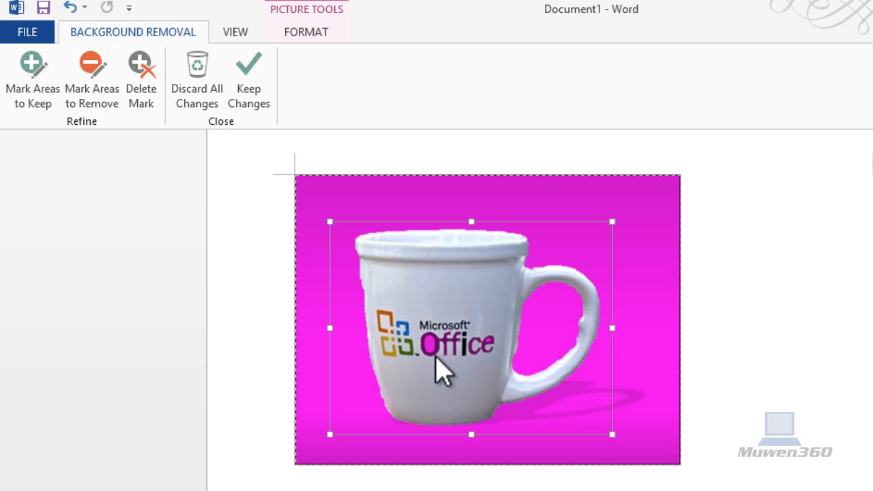
mouse_move(505, 362)
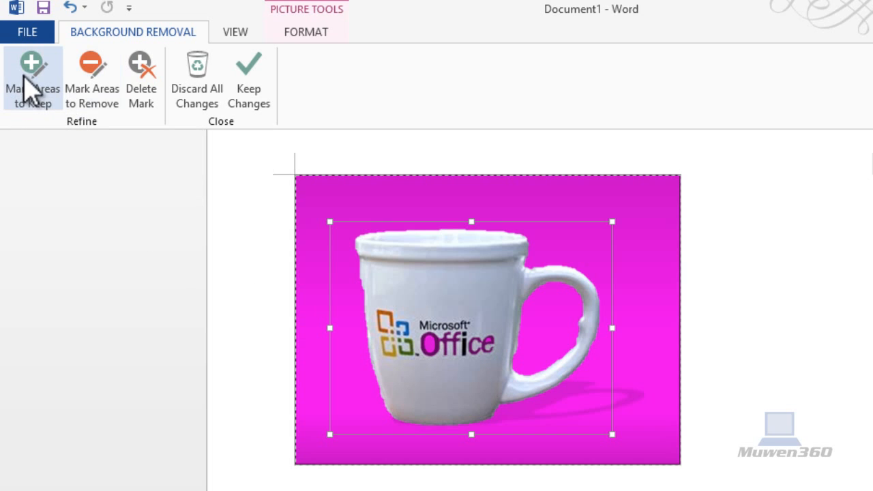
mouse_move(32, 75)
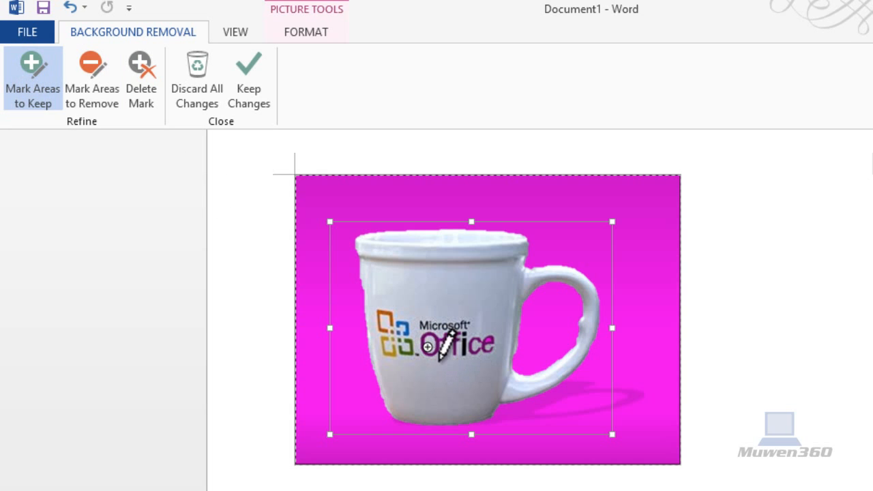
mouse_move(457, 328)
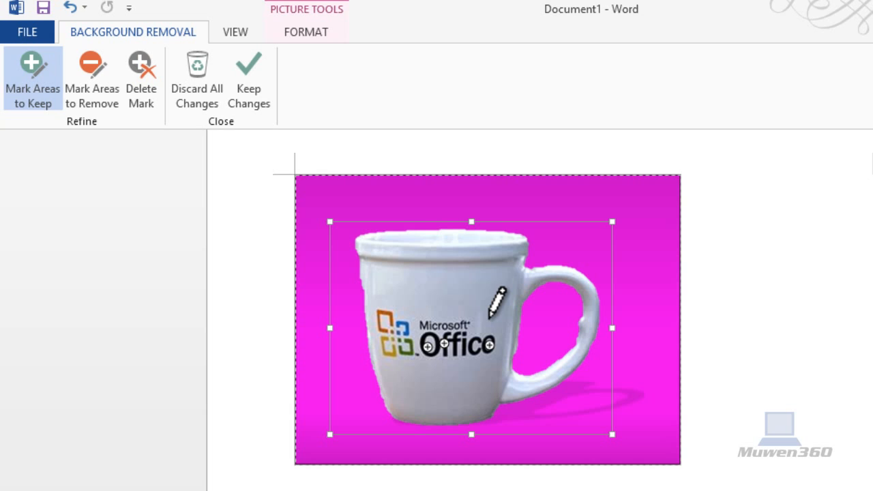
mouse_move(649, 215)
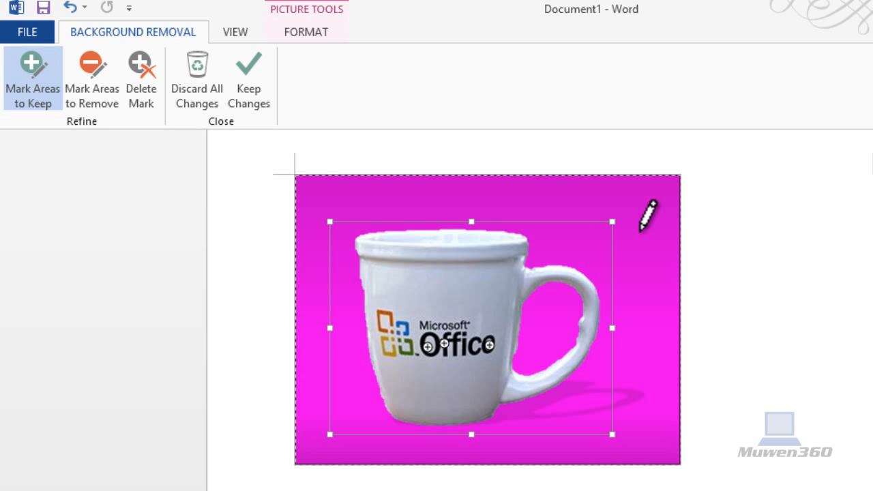
mouse_move(511, 218)
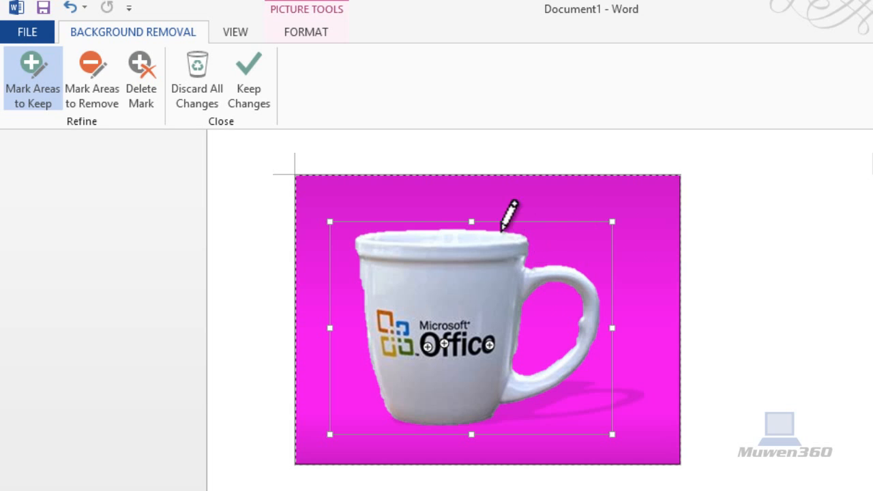
mouse_move(249, 78)
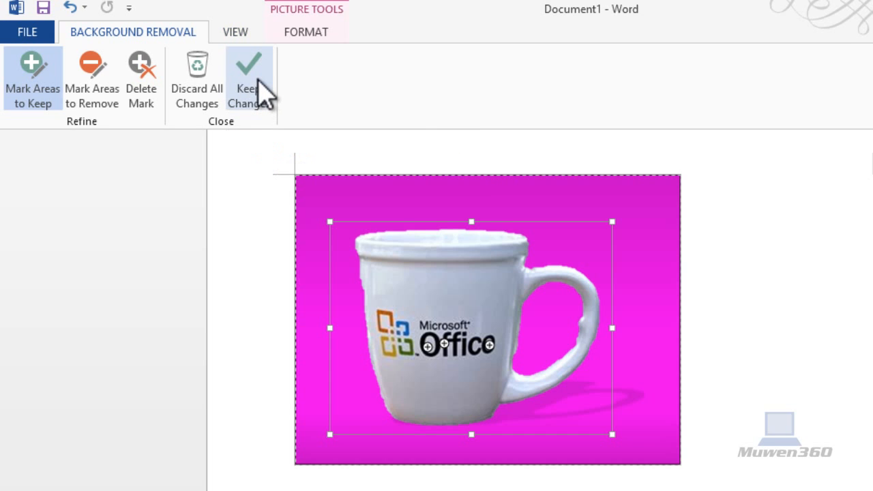
Step: Keep the background-removal changes on the mug photo, then minimize Word to the desktop
click(249, 78)
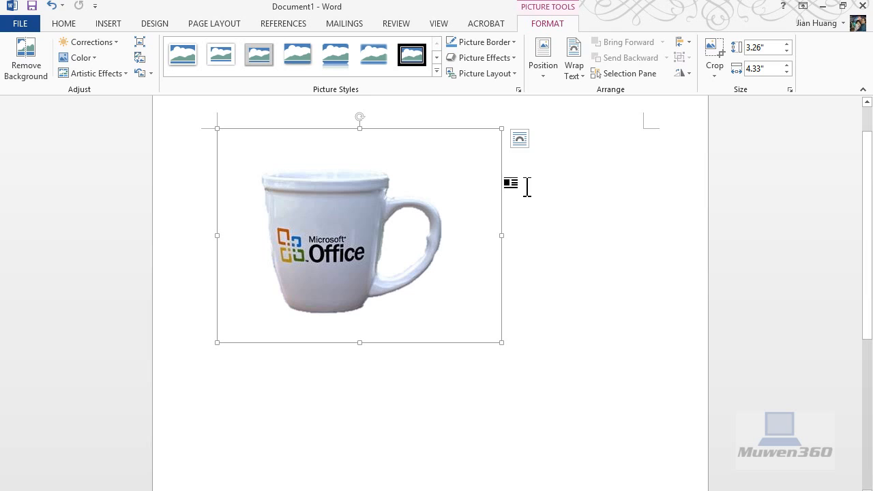
mouse_move(280, 92)
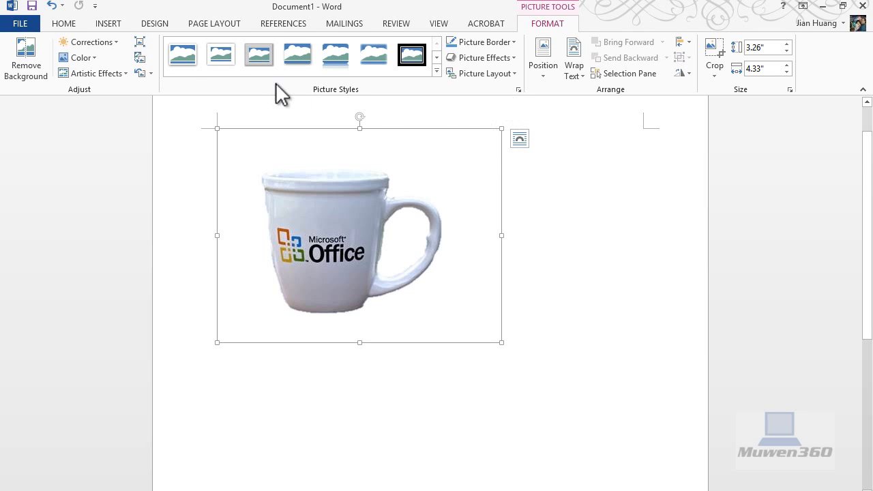
mouse_move(302, 242)
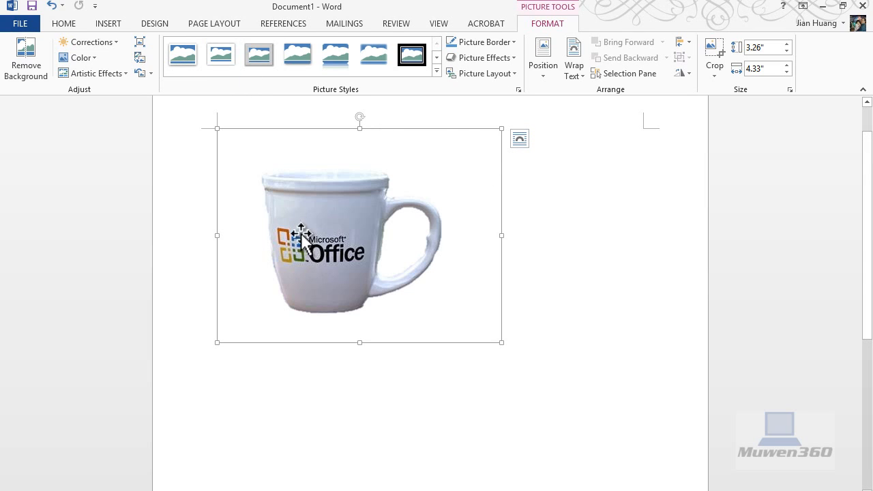
mouse_move(372, 129)
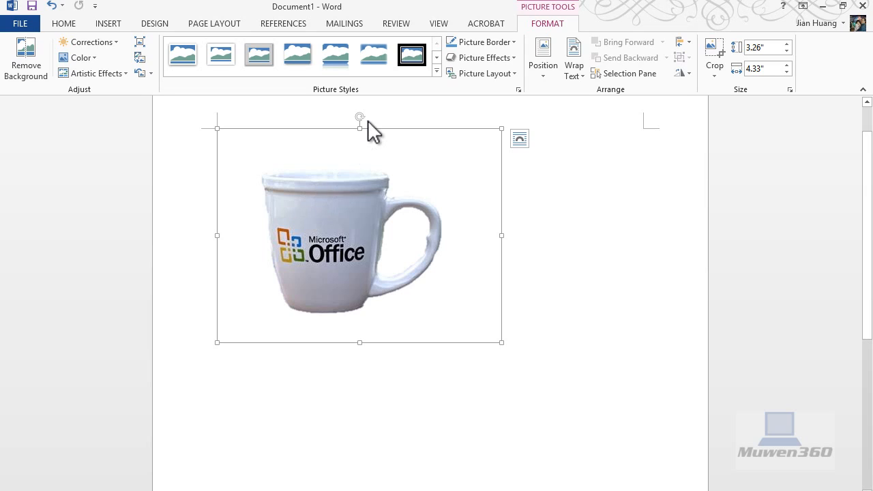
mouse_move(355, 167)
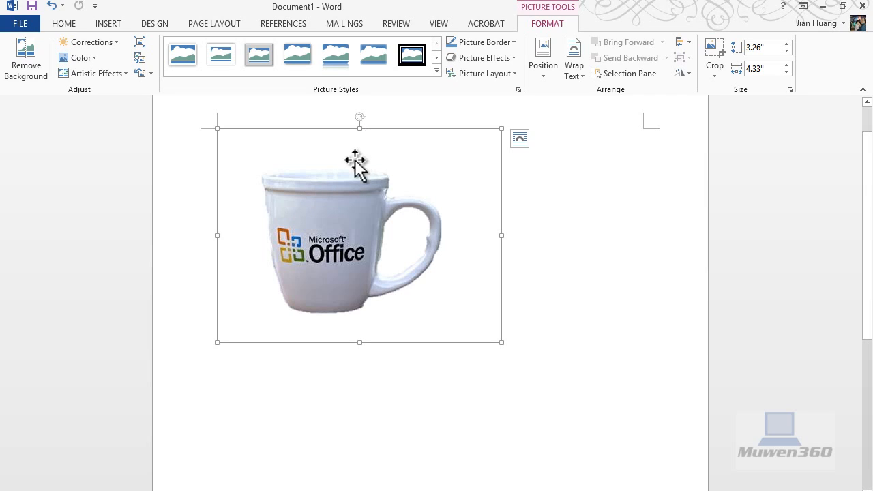
mouse_move(362, 108)
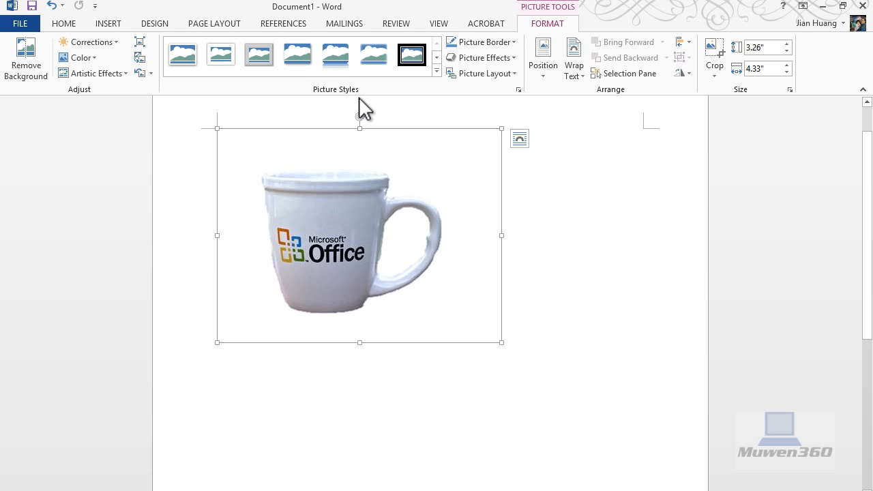
mouse_move(716, 65)
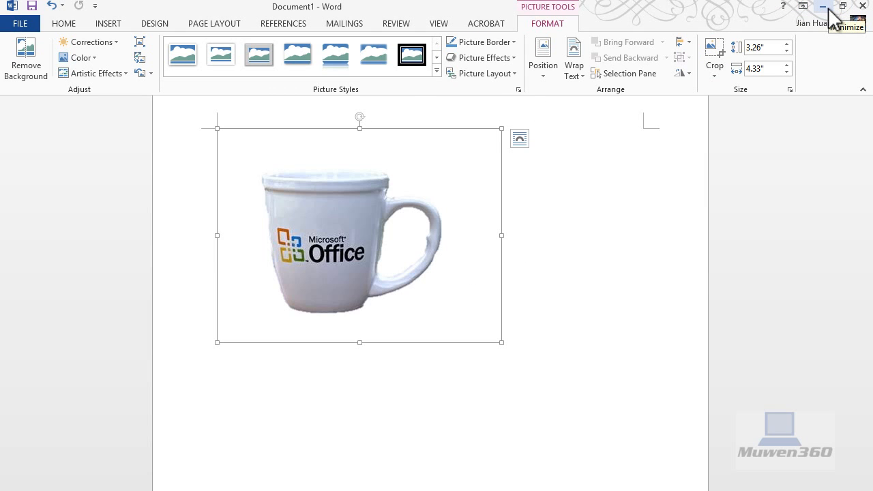
click(825, 6)
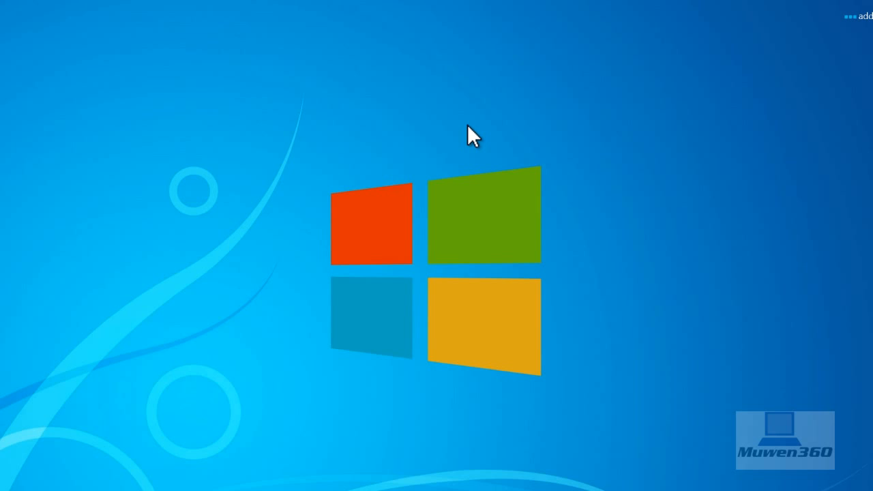